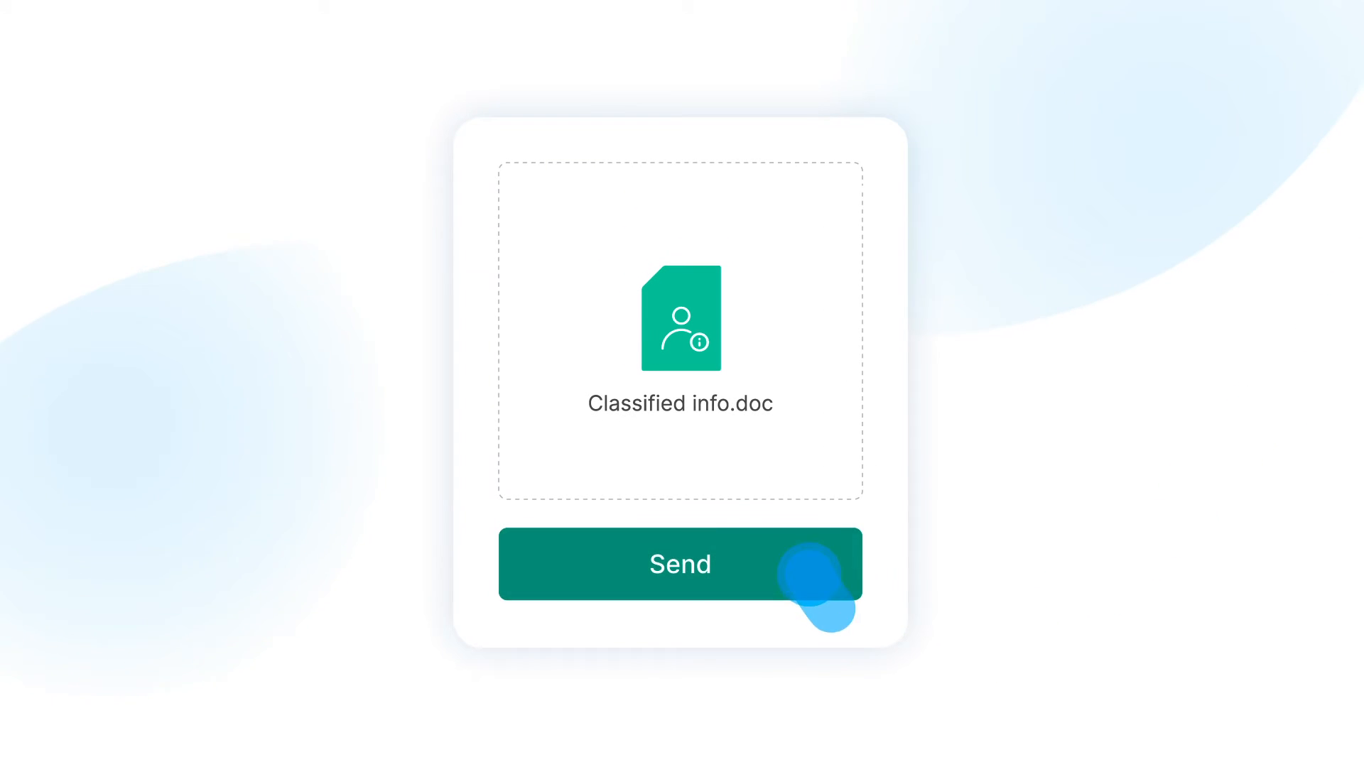
Send Classified info.doc to reach the one-time-password 'Grant file access' form
{"action": "left_click", "coordinate": [681, 563]}
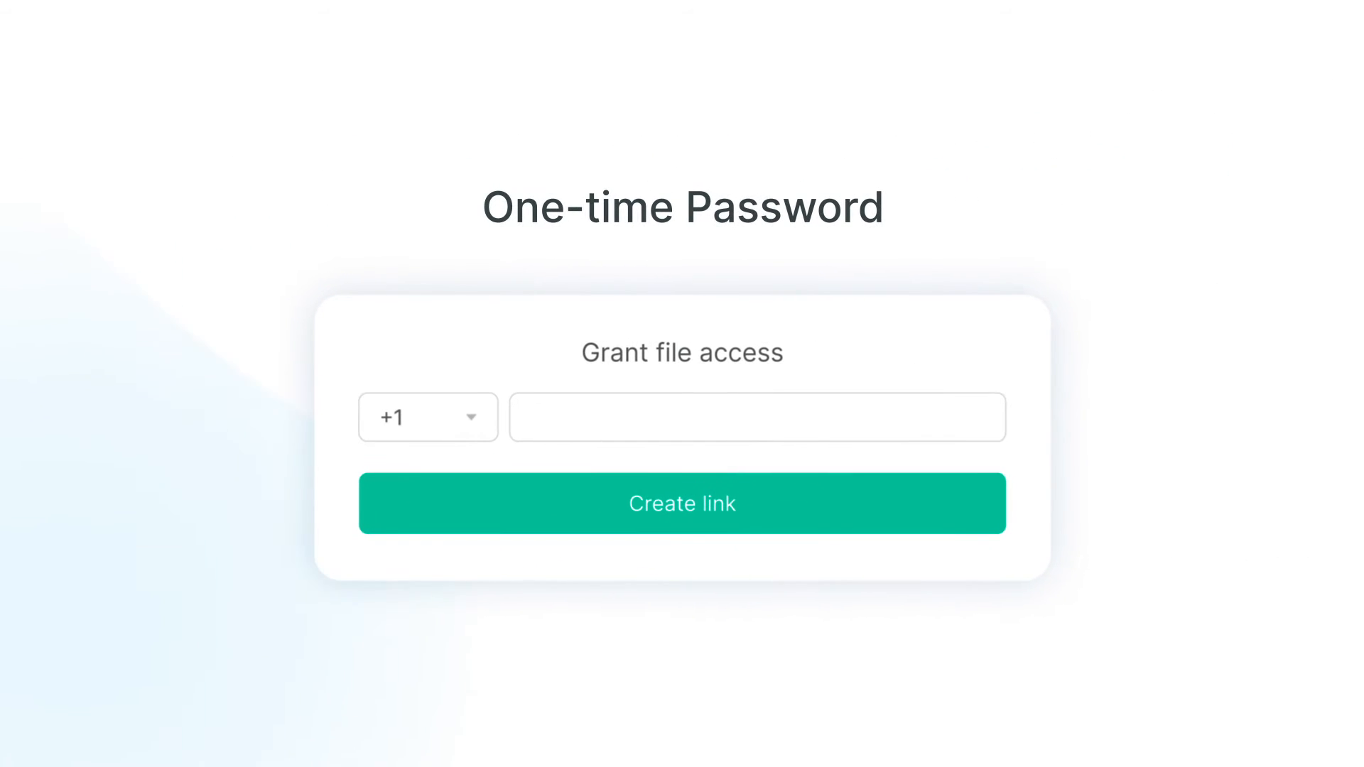
{"action": "type", "text": "(555) 55"}
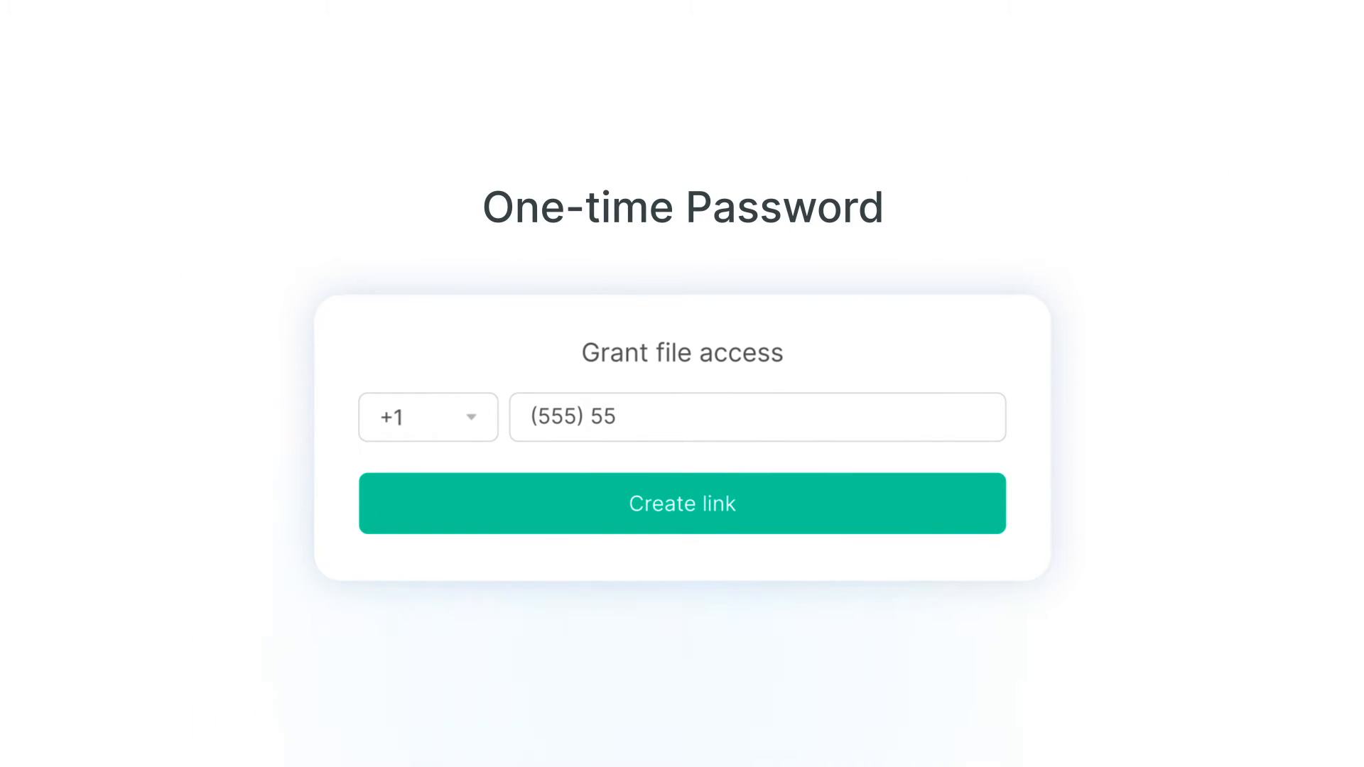
{"action": "type", "text": "5-5555"}
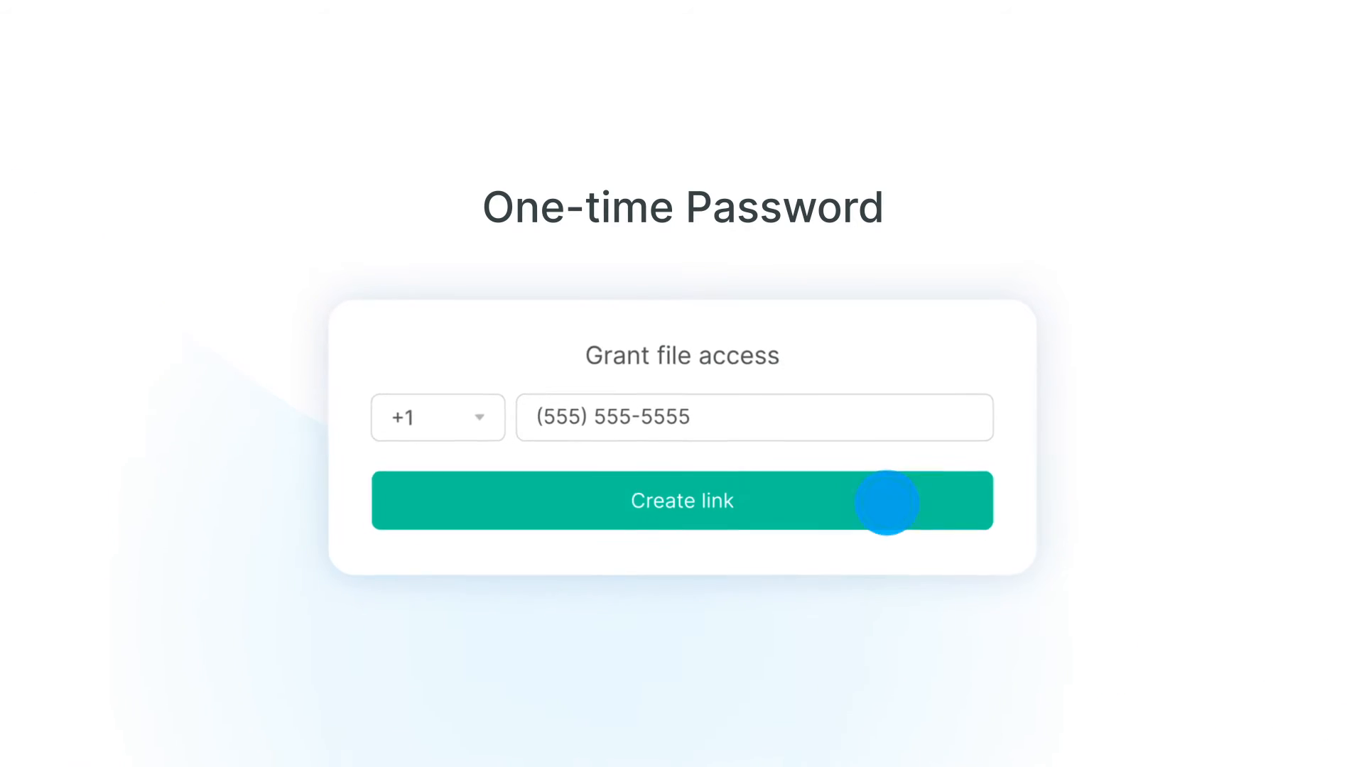
{"action": "left_click", "coordinate": [681, 500]}
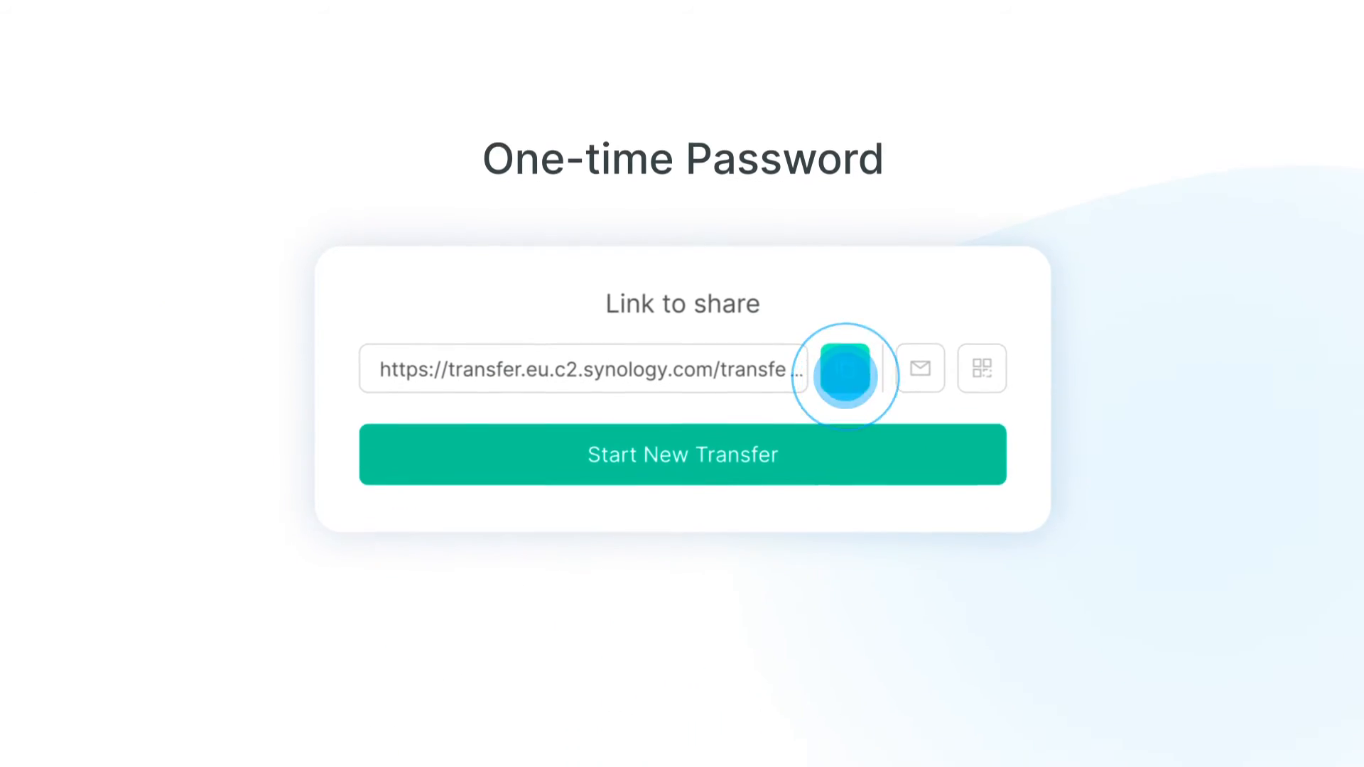
{"action": "left_click", "coordinate": [846, 368]}
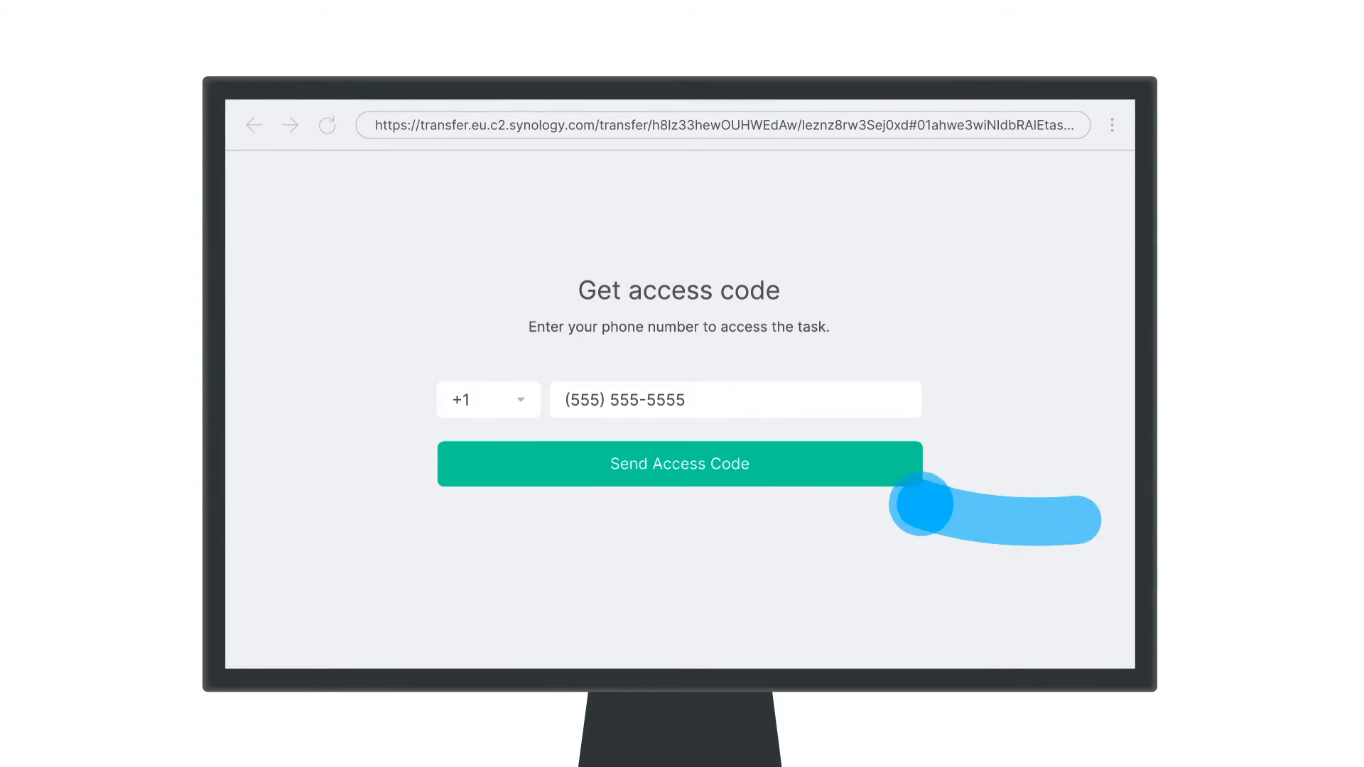
{"action": "left_click", "coordinate": [679, 463]}
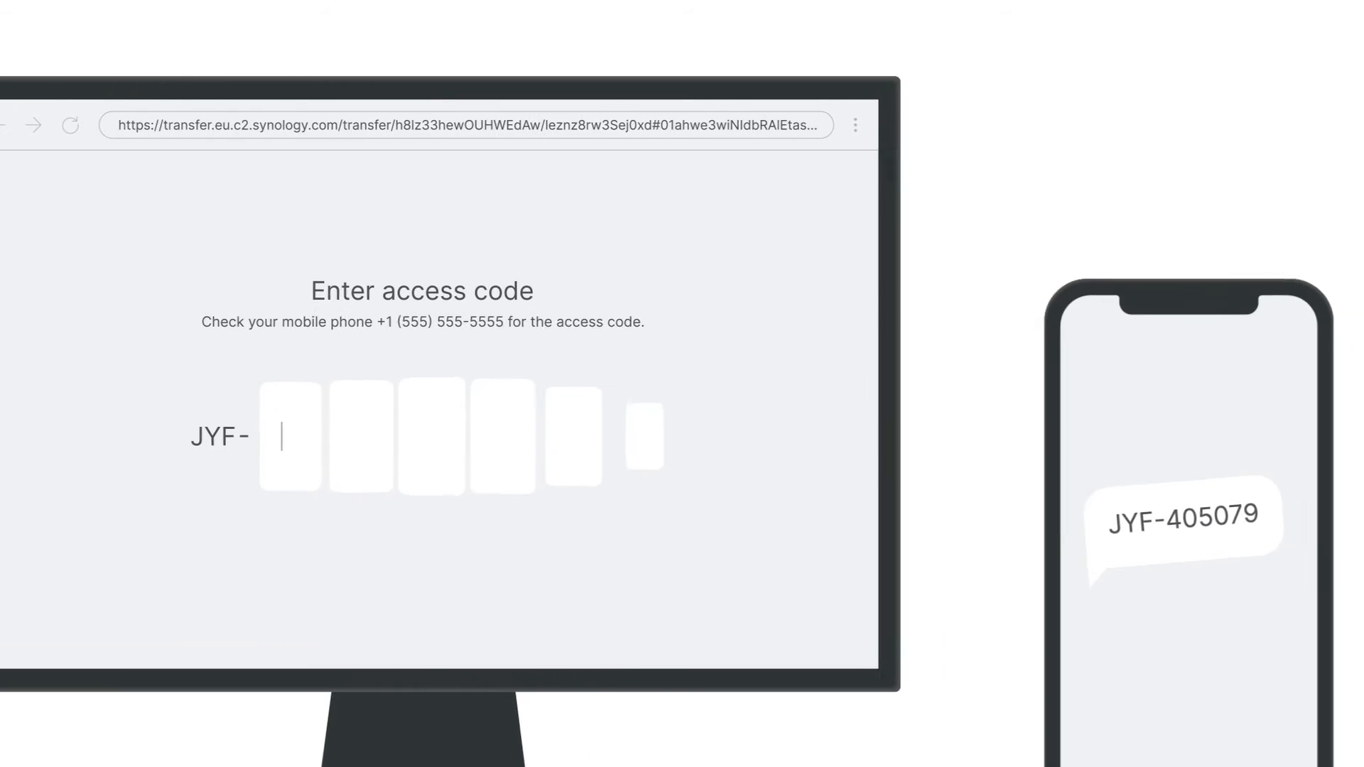
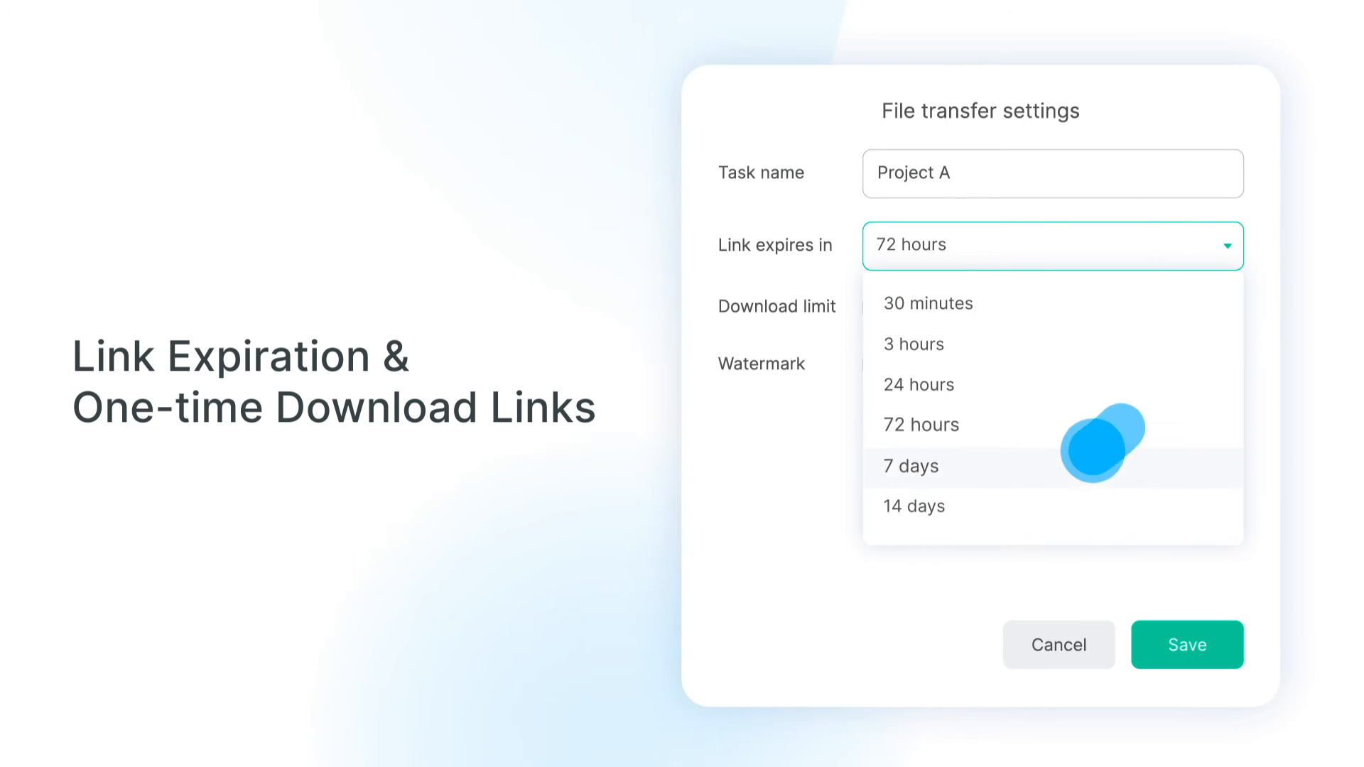
Set Project A link expiry to 7 days, one download per file, and Confidential image watermark
{"action": "left_click", "coordinate": [911, 465]}
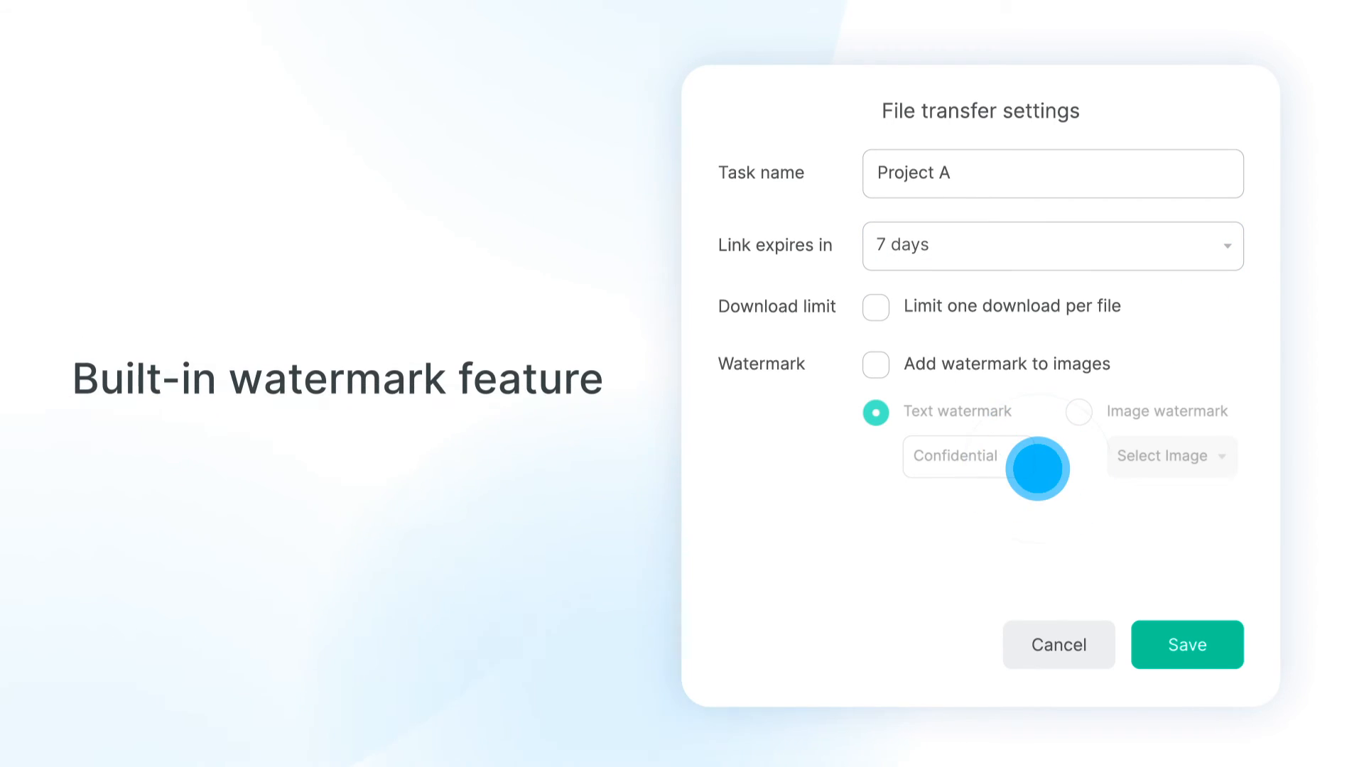
{"action": "left_click", "coordinate": [875, 306]}
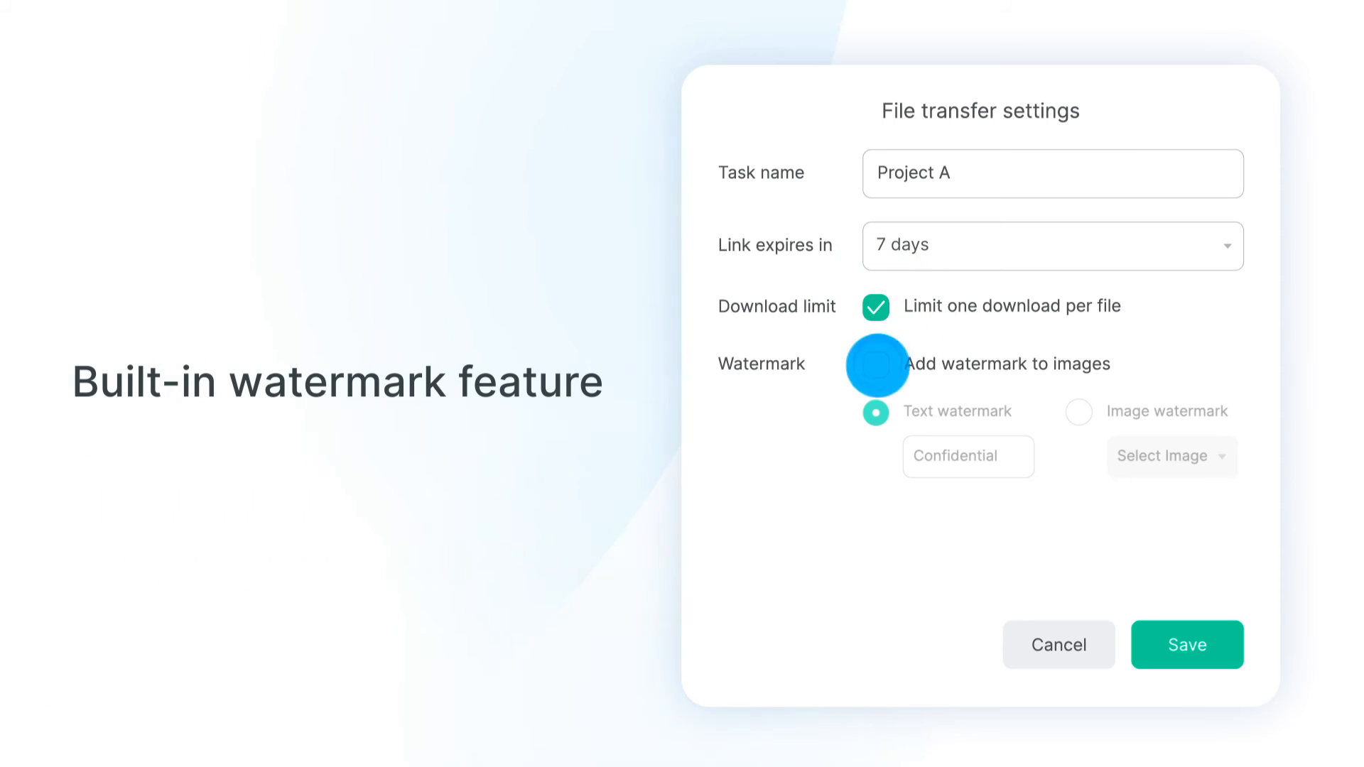
{"action": "left_click", "coordinate": [875, 364]}
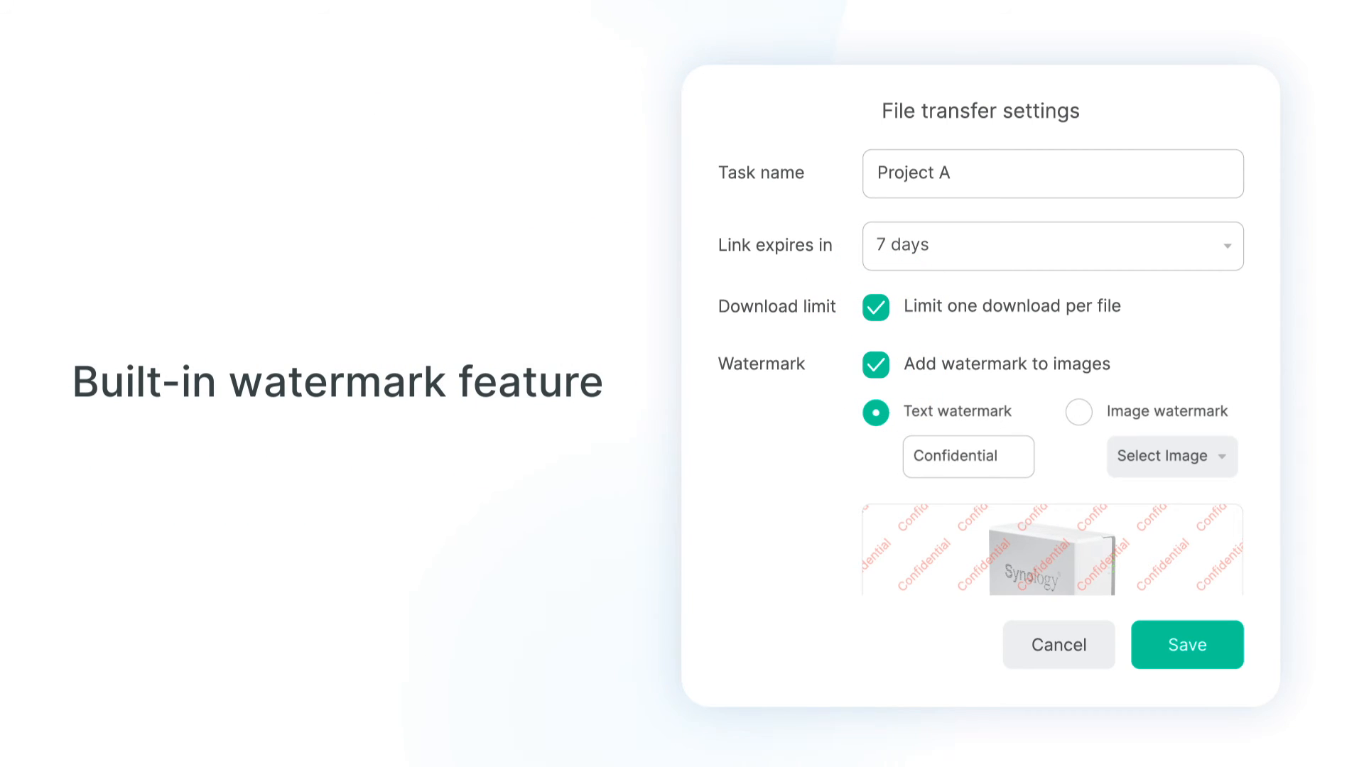